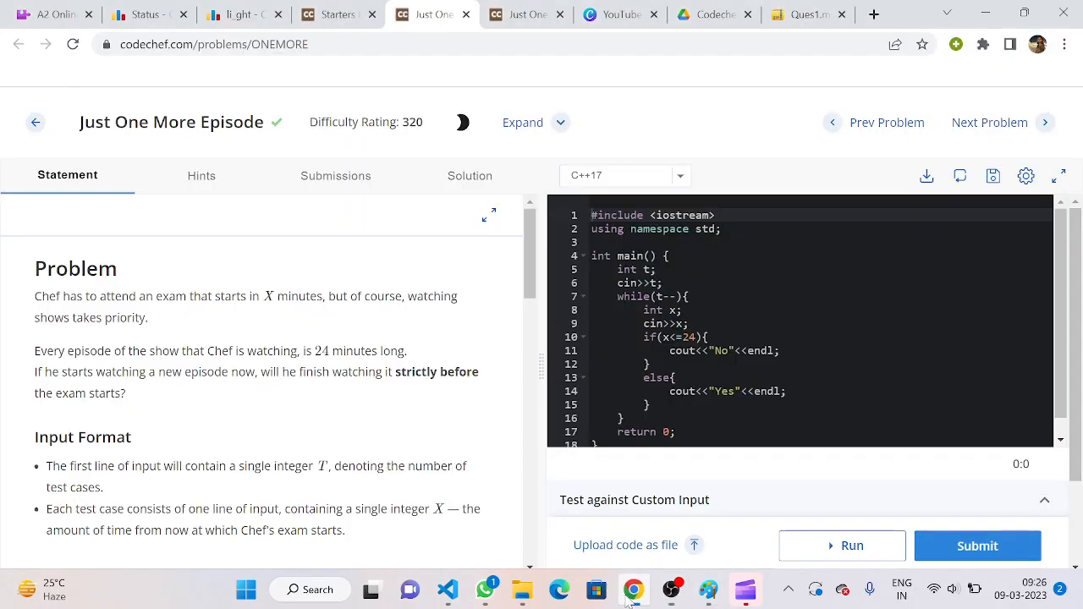
pyautogui.moveTo(389, 393)
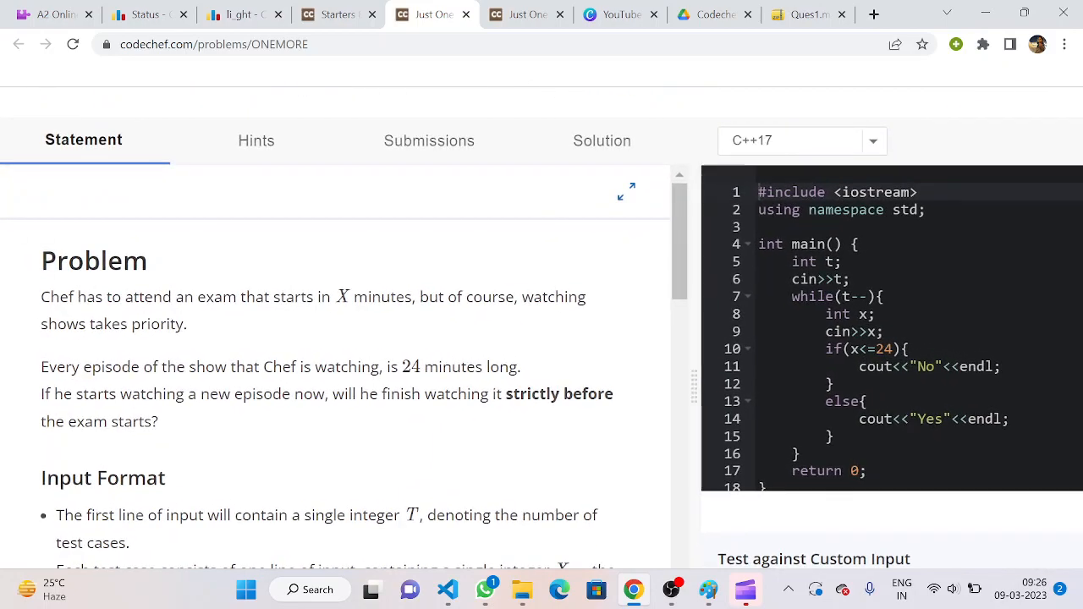
# - Write the note x>24 and draw a tick mark beside it
pyautogui.scroll(-3)
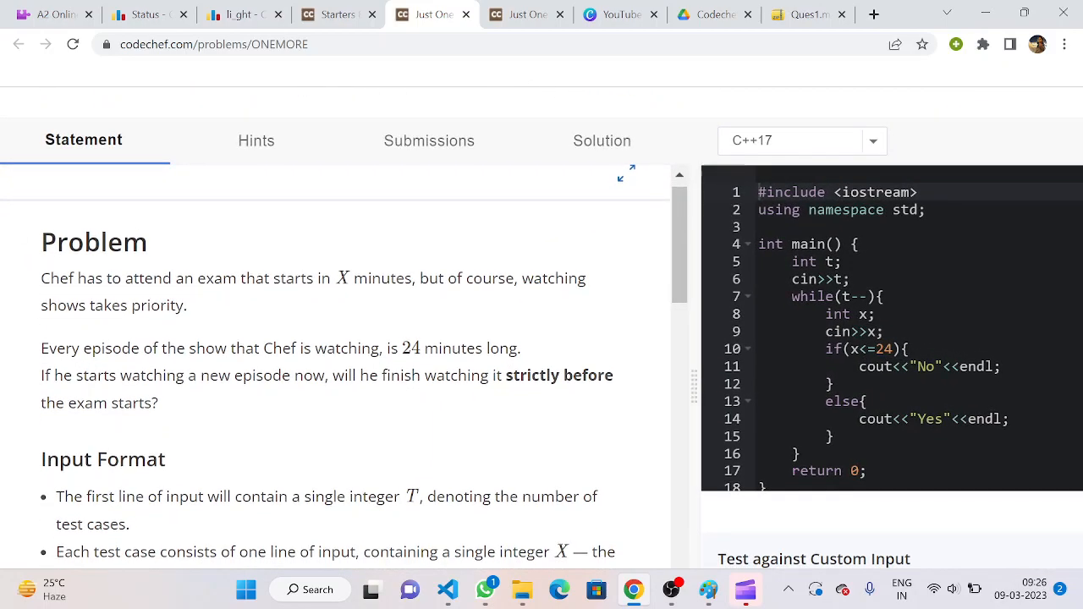
pyautogui.moveTo(352, 376)
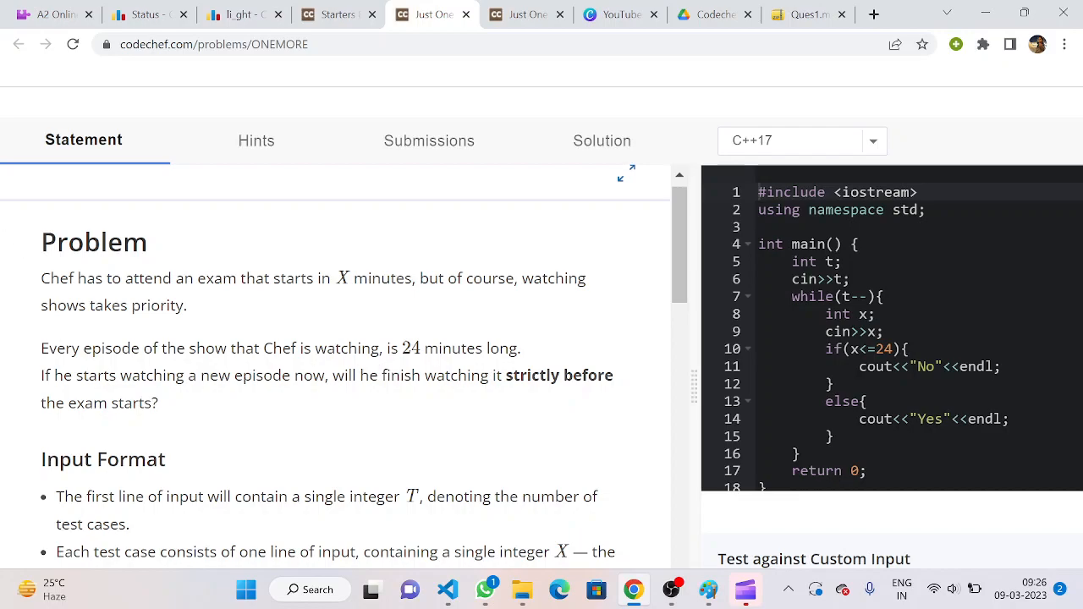
pyautogui.moveTo(269, 218)
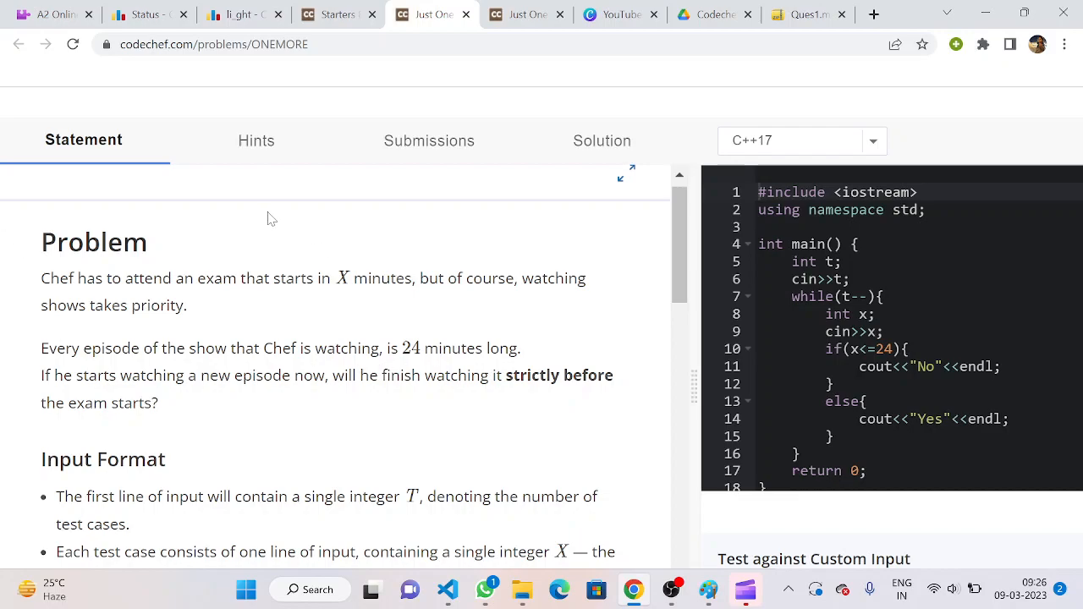
pyautogui.moveTo(203, 209)
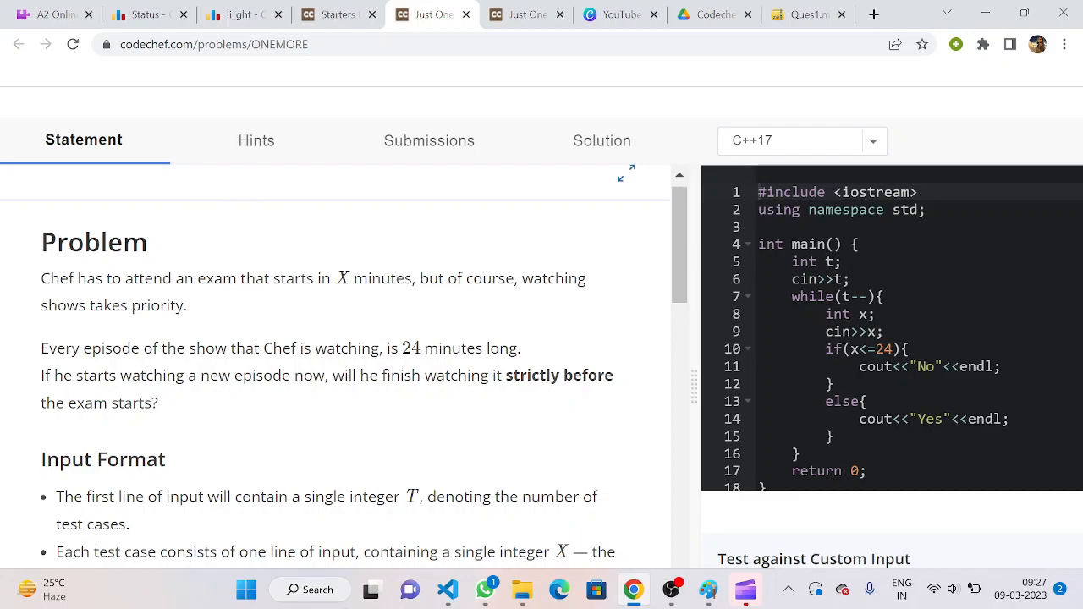
pyautogui.scroll(-3)
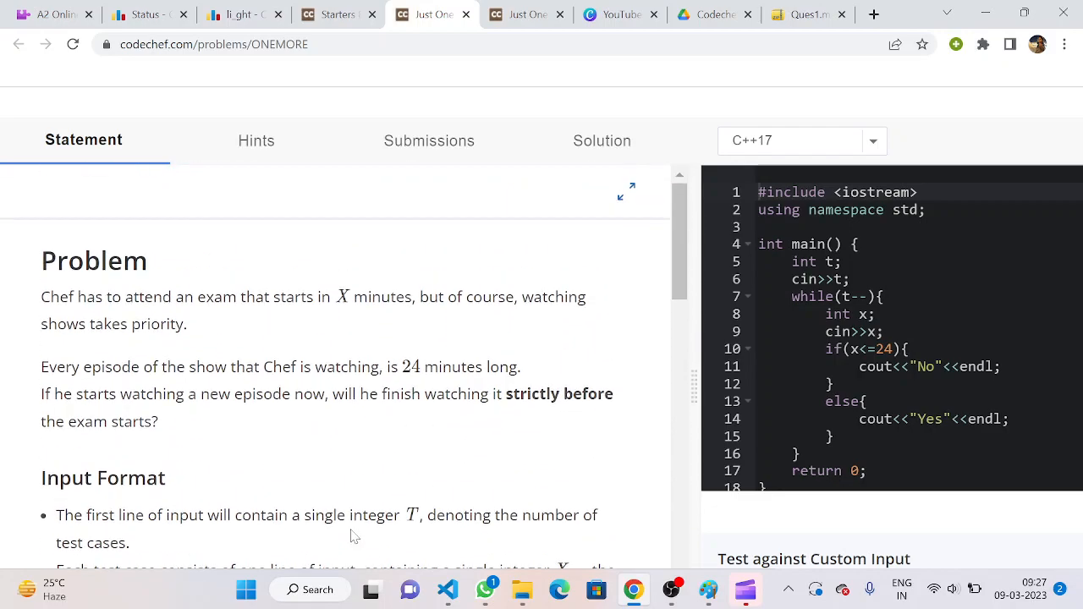
pyautogui.scroll(-3)
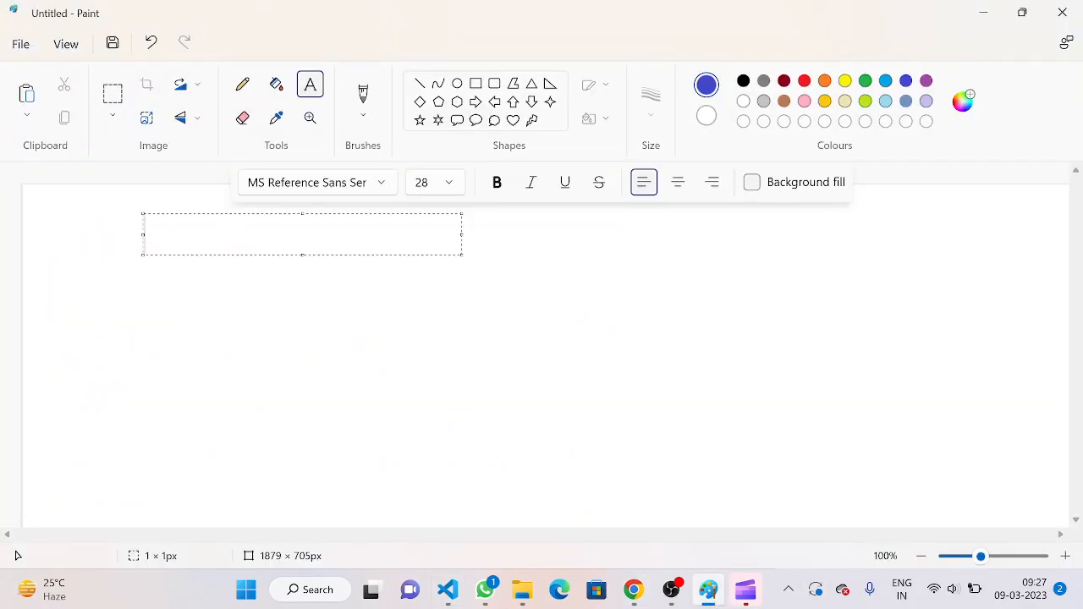
pyautogui.moveTo(217, 190)
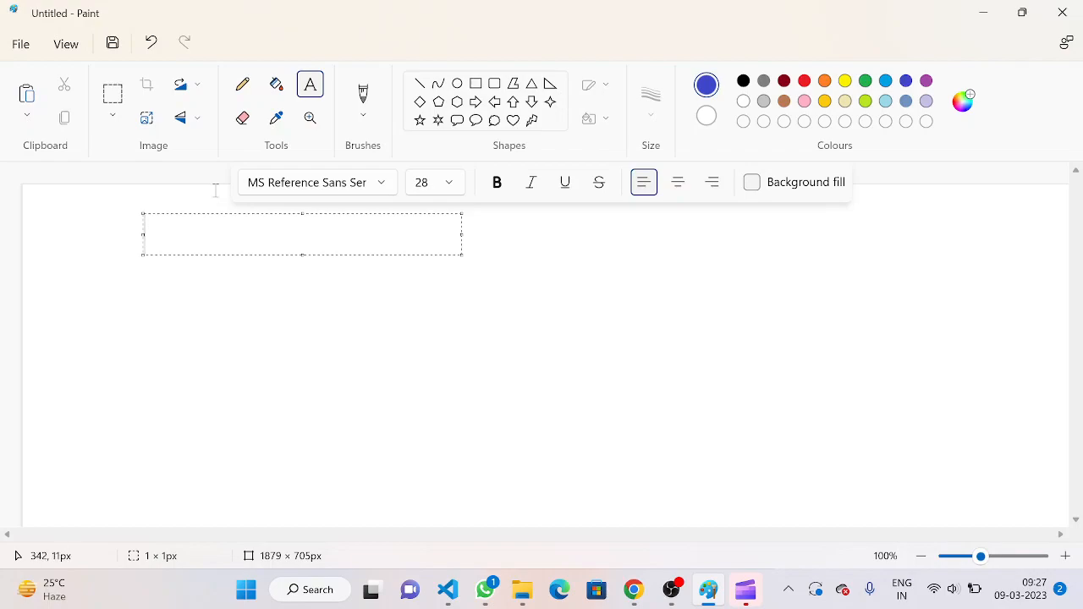
pyautogui.write('X')
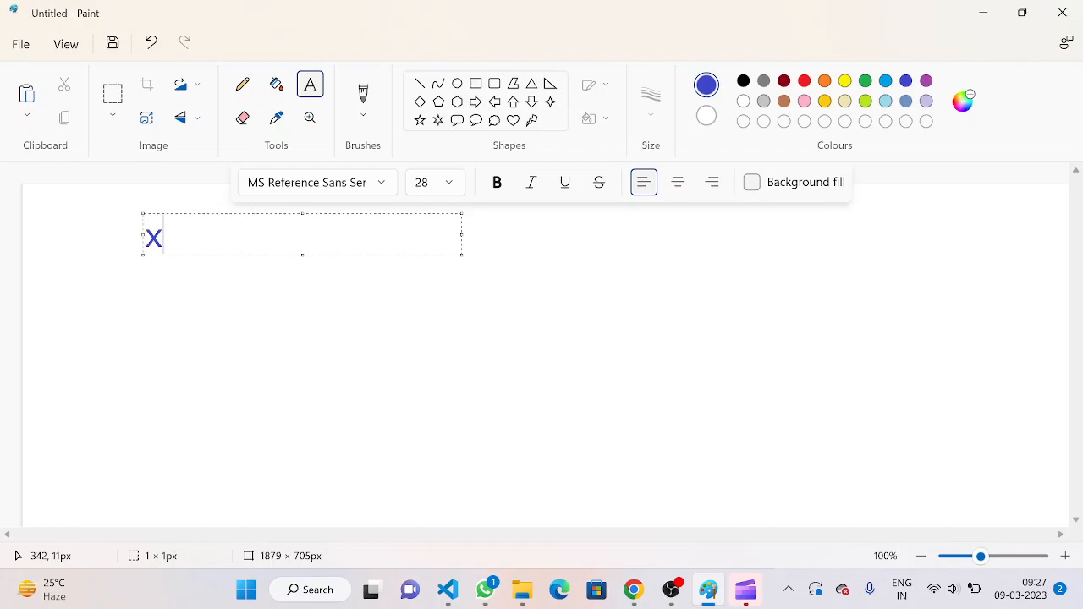
pyautogui.write('>24')
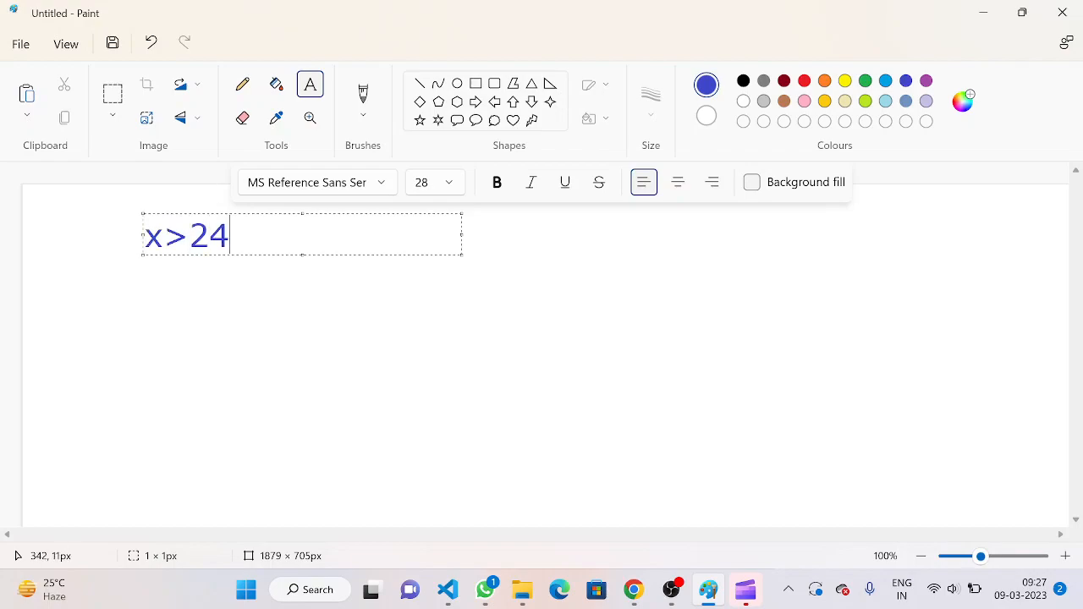
pyautogui.click(242, 84)
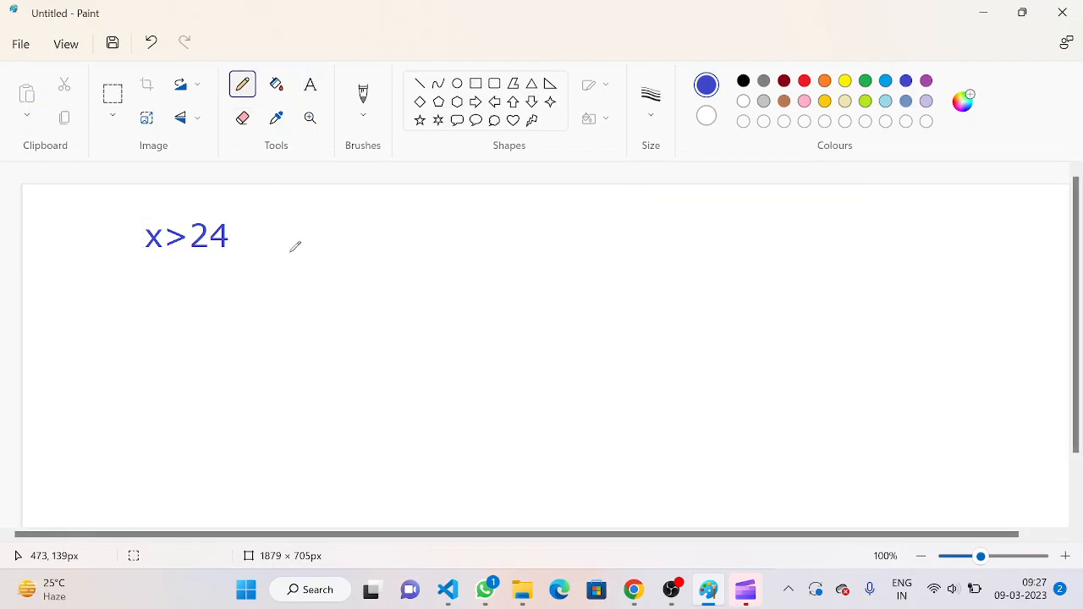
pyautogui.moveTo(291, 254); pyautogui.dragTo(335, 220)
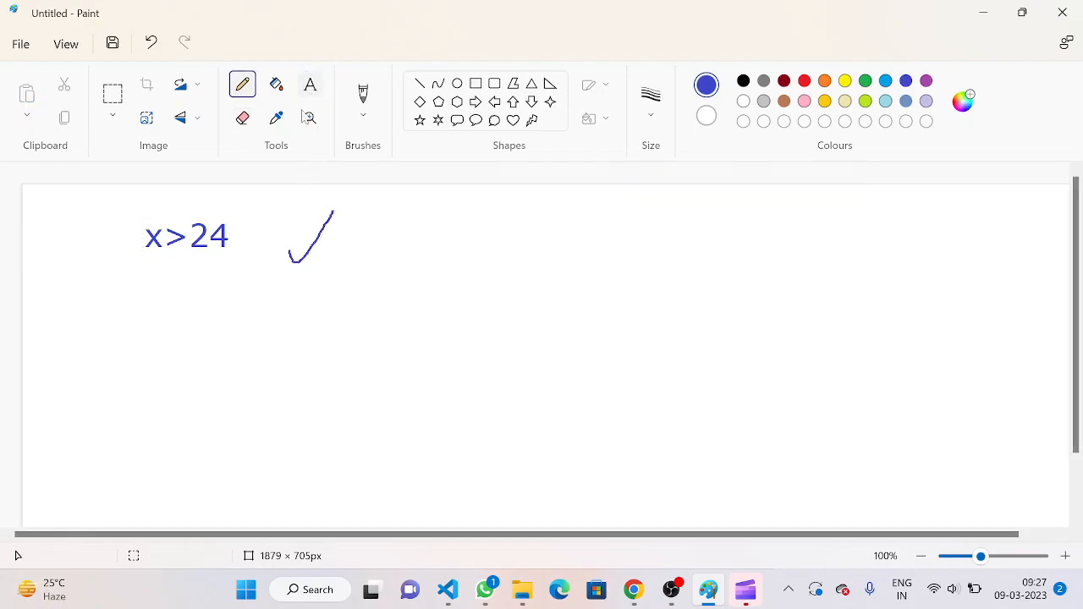
# - Write x<=24 beneath it and draw a mark beside it
pyautogui.write('x <=')
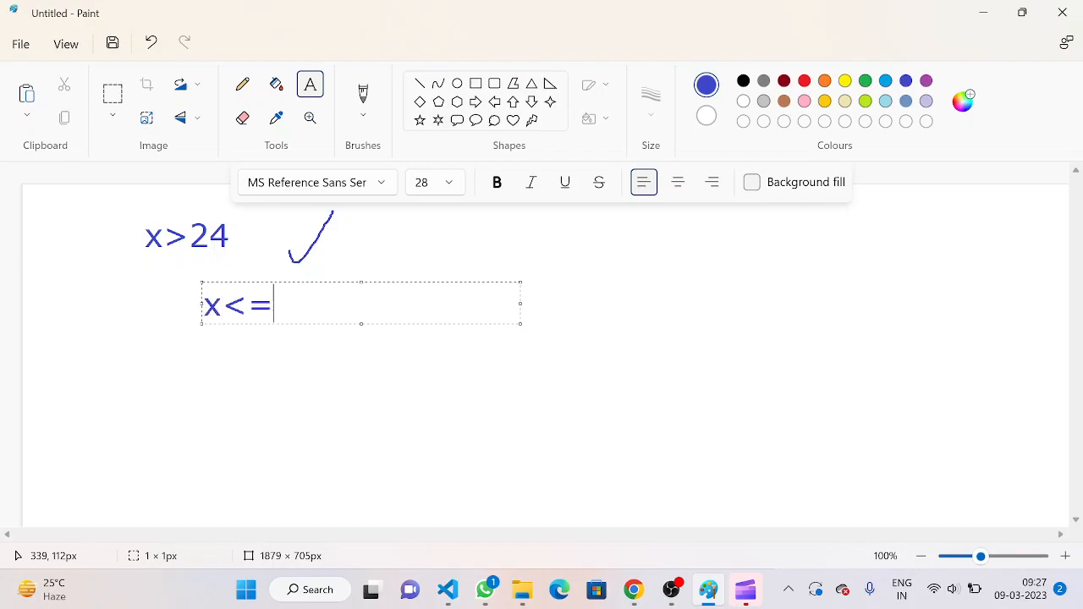
pyautogui.write('24')
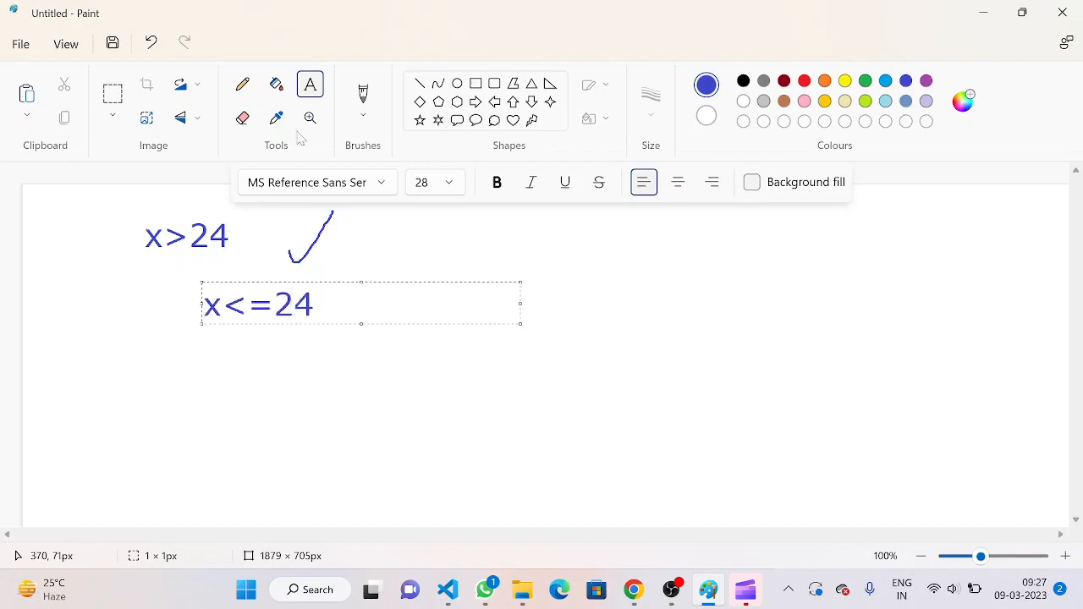
pyautogui.click(242, 85)
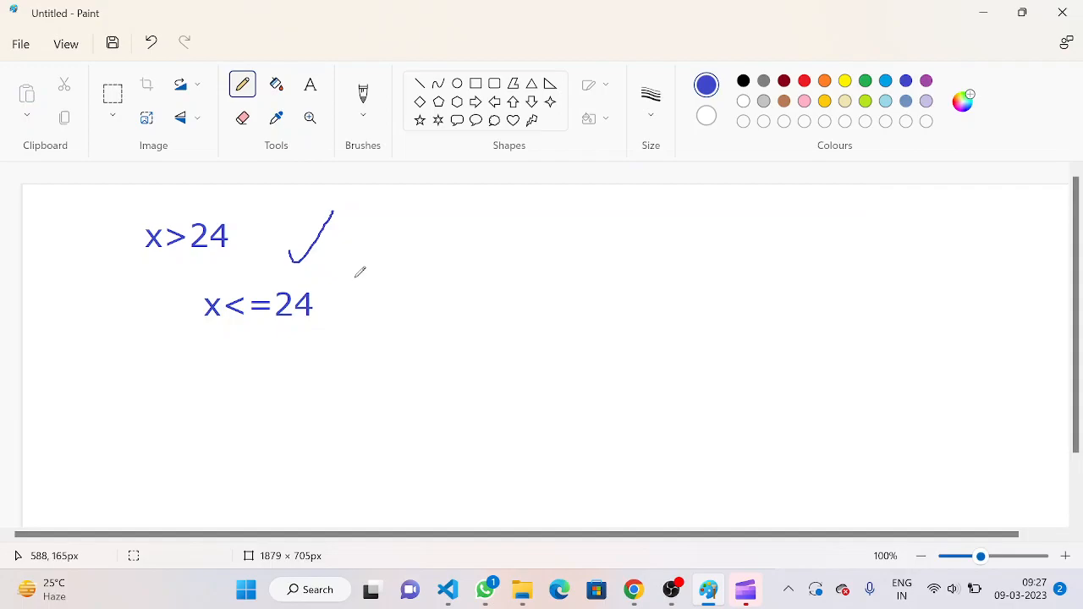
pyautogui.moveTo(356, 285); pyautogui.dragTo(398, 325)
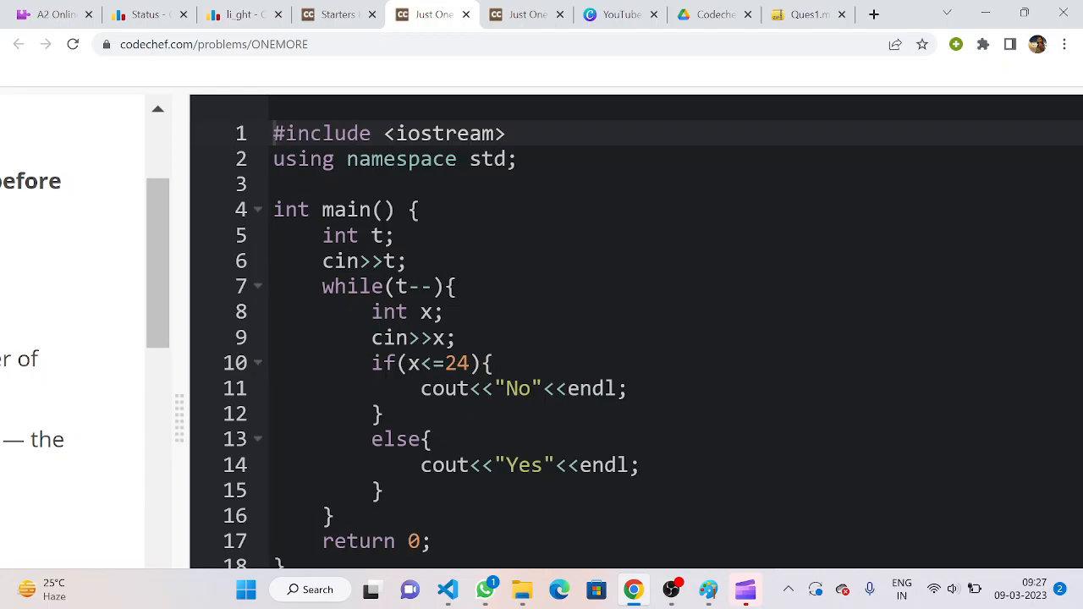
pyautogui.scroll(-3)
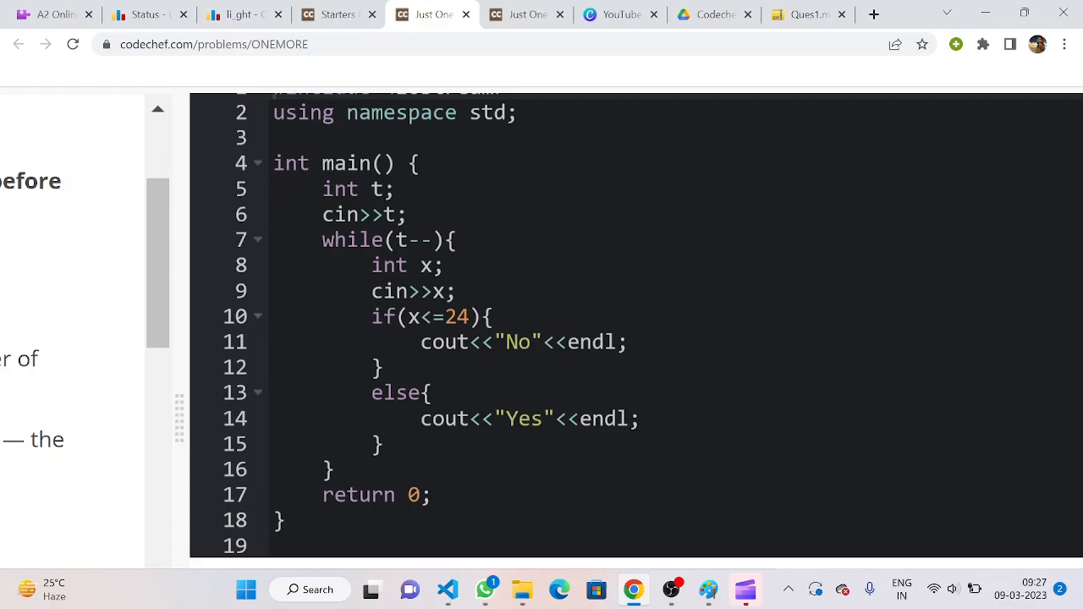
pyautogui.scroll(-3)
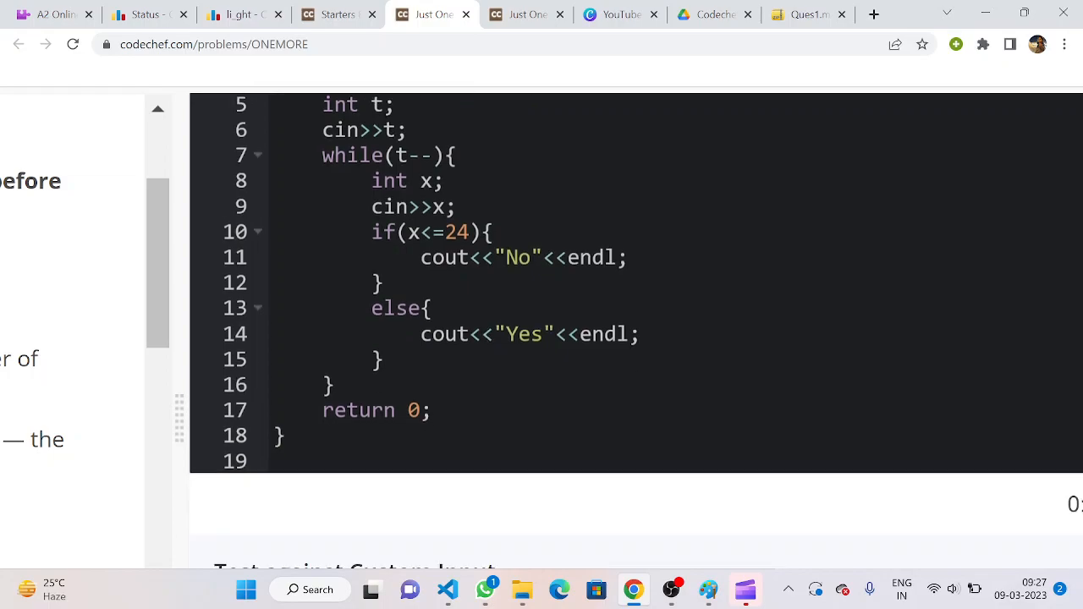